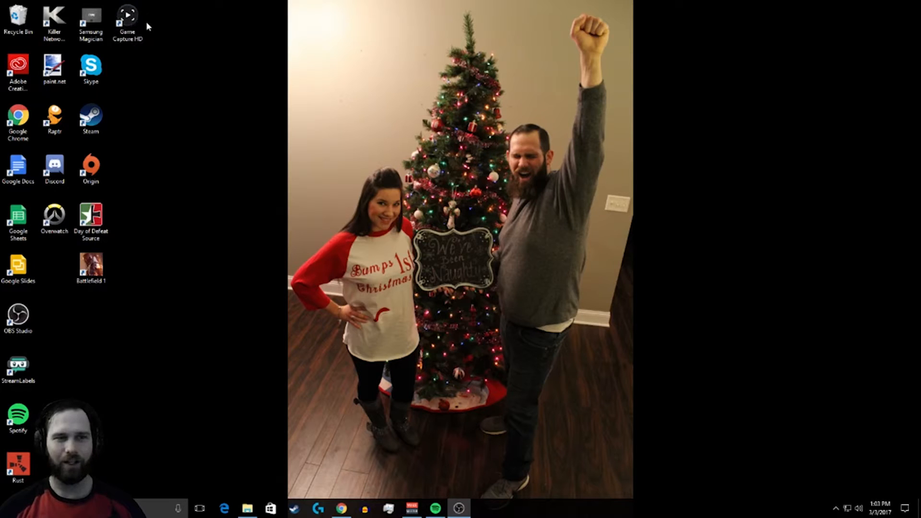
Briefly show the VoiceMeeter audio mixer and put it away again
{"action": "left_click", "coordinate": [127, 17]}
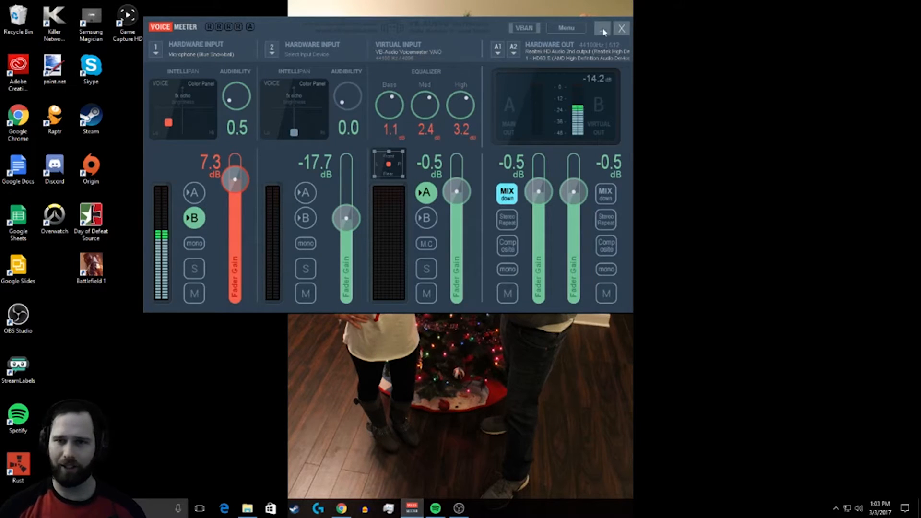
{"action": "left_click", "coordinate": [601, 27]}
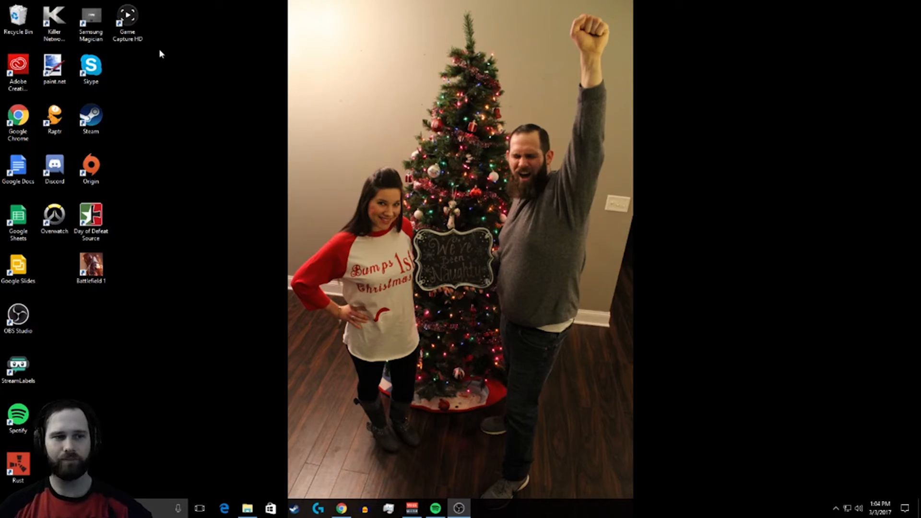
{"action": "mouse_move", "coordinate": [231, 235]}
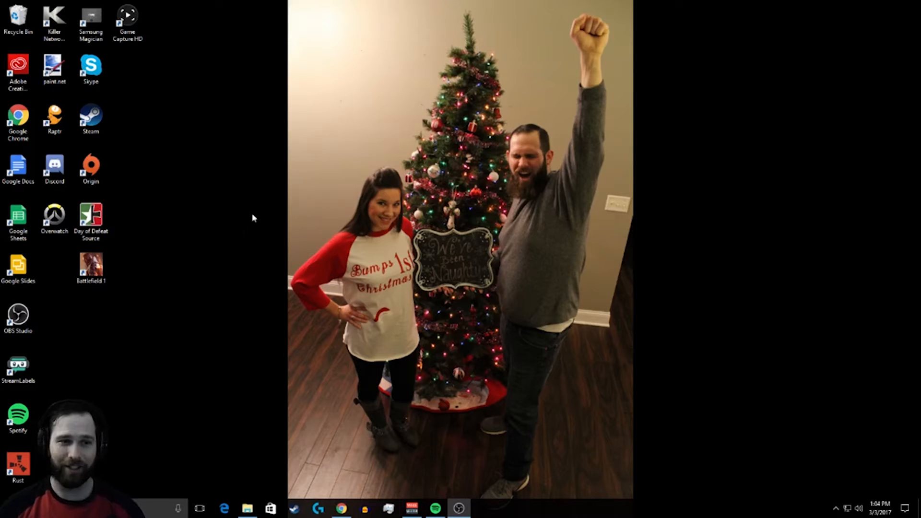
Open OBS settings and show the Stream page with Twitch on the US East: Chicago server
{"action": "left_click", "coordinate": [18, 315]}
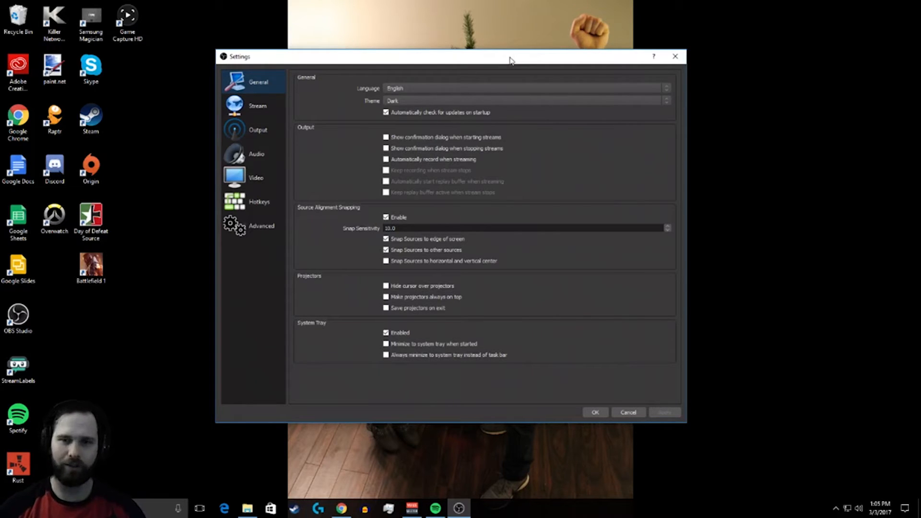
{"action": "mouse_move", "coordinate": [386, 122]}
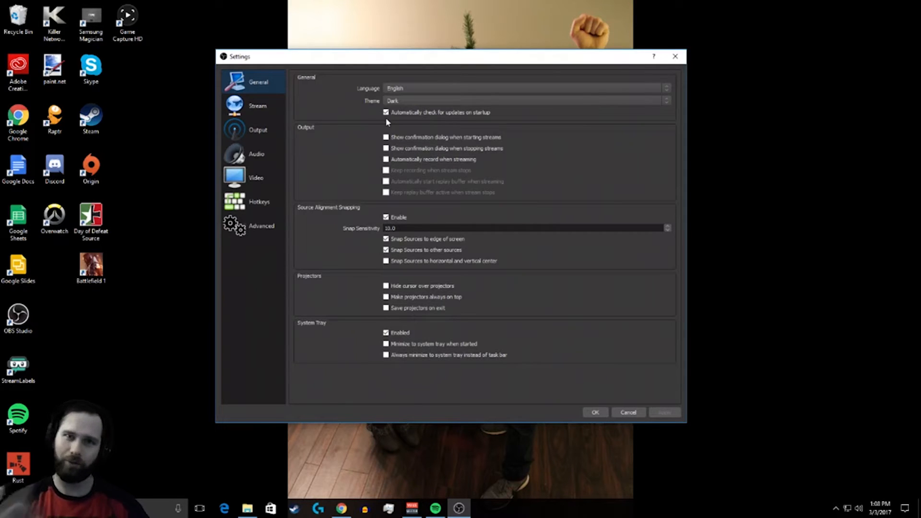
{"action": "left_click", "coordinate": [257, 105]}
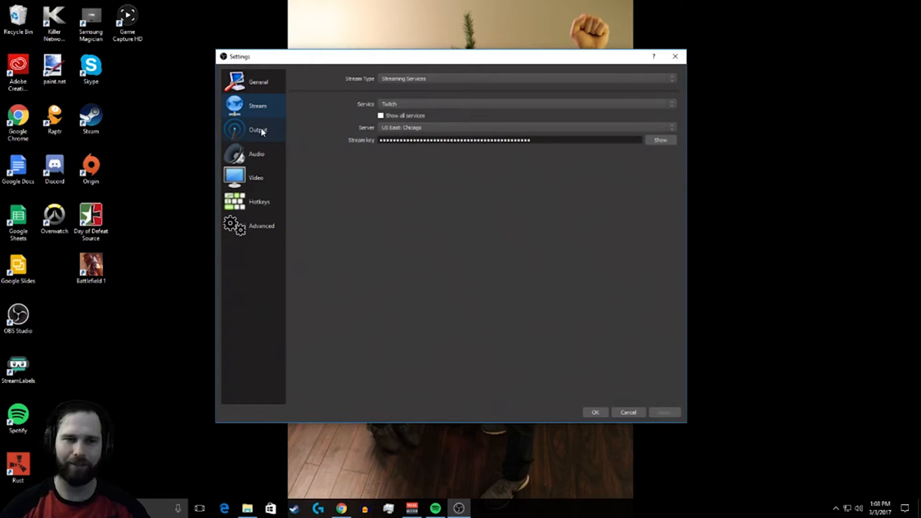
Show the Output page: 3000 video bitrate, x264 encoder, 160 audio bitrate, ultrafast preset
{"action": "left_click", "coordinate": [257, 129]}
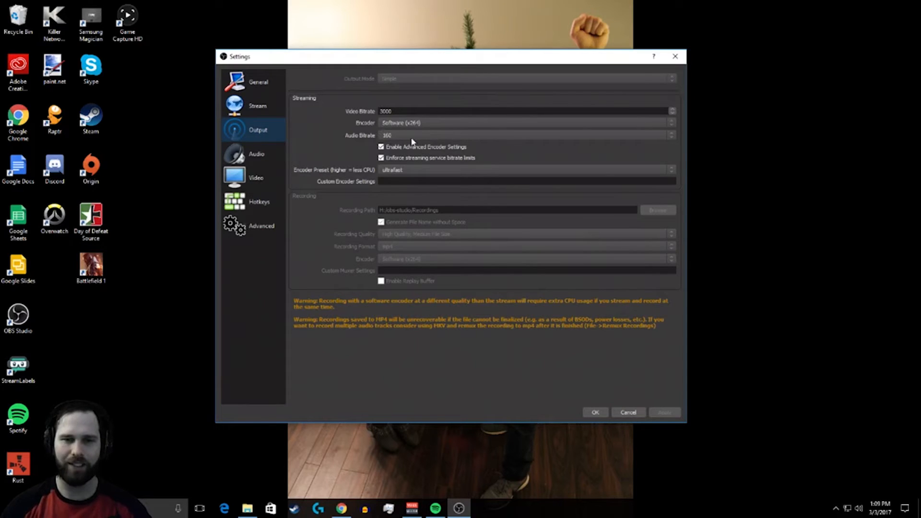
{"action": "mouse_move", "coordinate": [460, 174]}
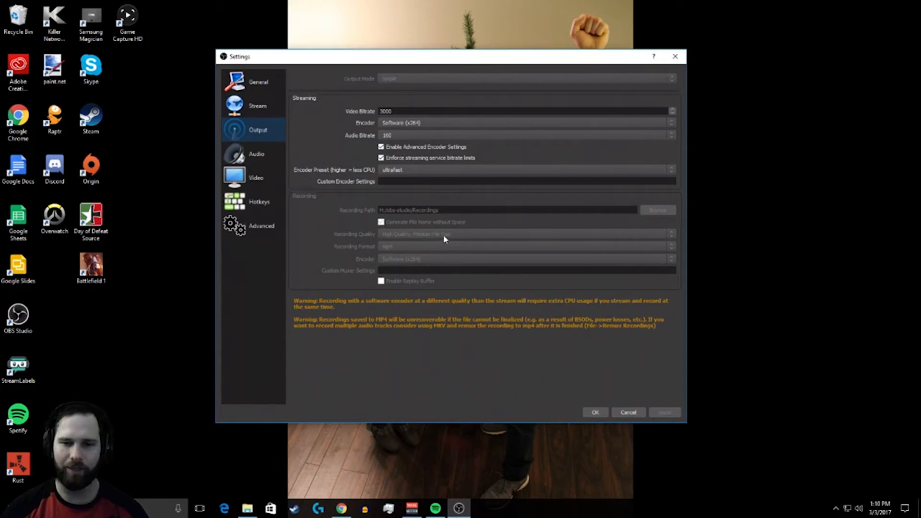
{"action": "mouse_move", "coordinate": [394, 252]}
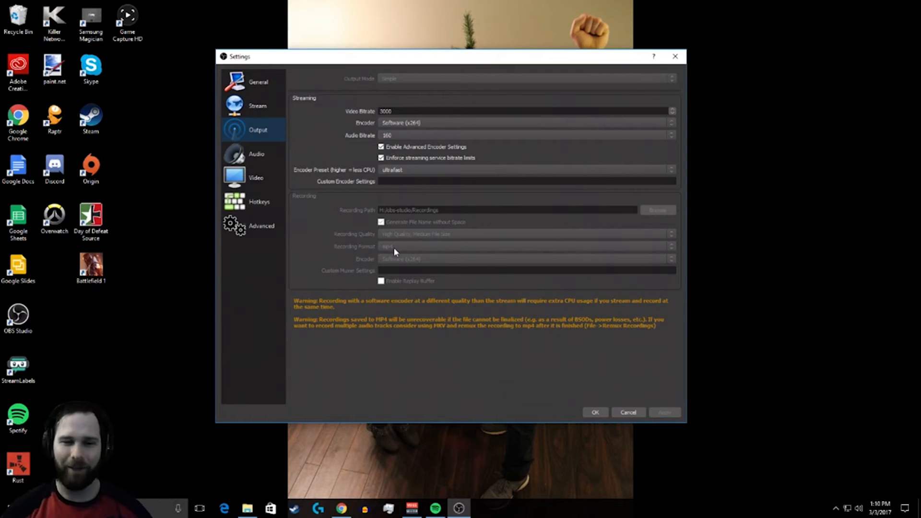
{"action": "mouse_move", "coordinate": [399, 251]}
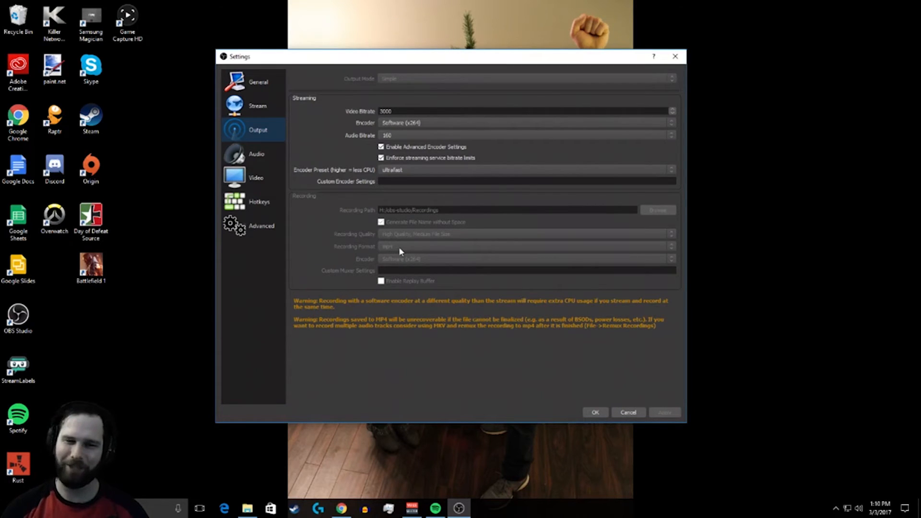
{"action": "mouse_move", "coordinate": [387, 265]}
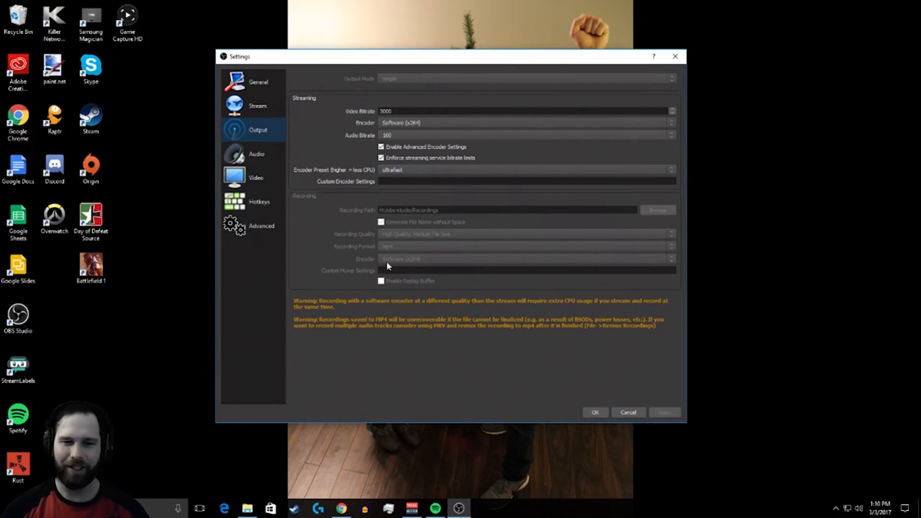
{"action": "mouse_move", "coordinate": [305, 289]}
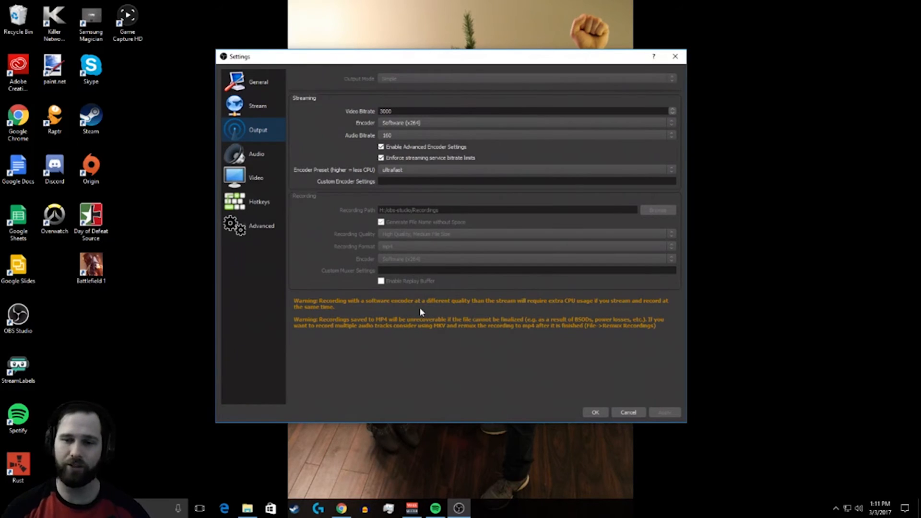
Review the Audio, Video, Hotkeys and Advanced pages, then close settings back to the desktop
{"action": "left_click", "coordinate": [256, 153]}
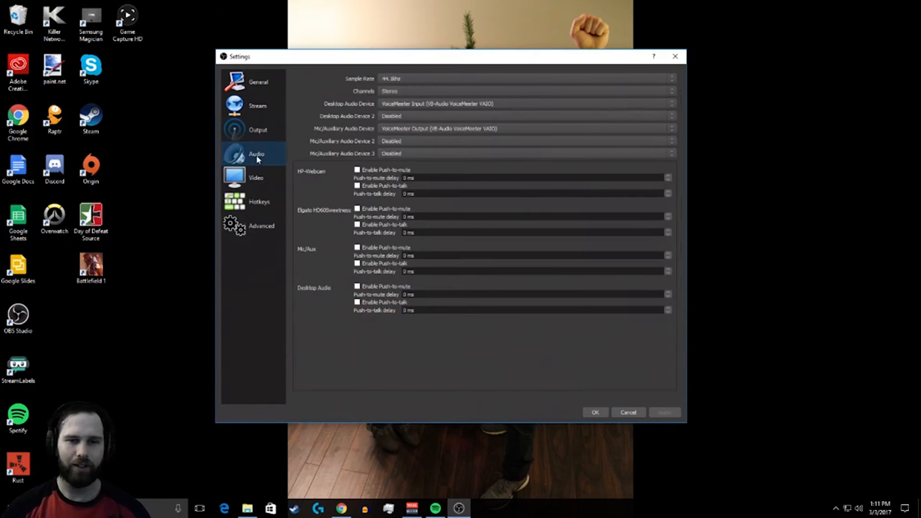
{"action": "mouse_move", "coordinate": [415, 82]}
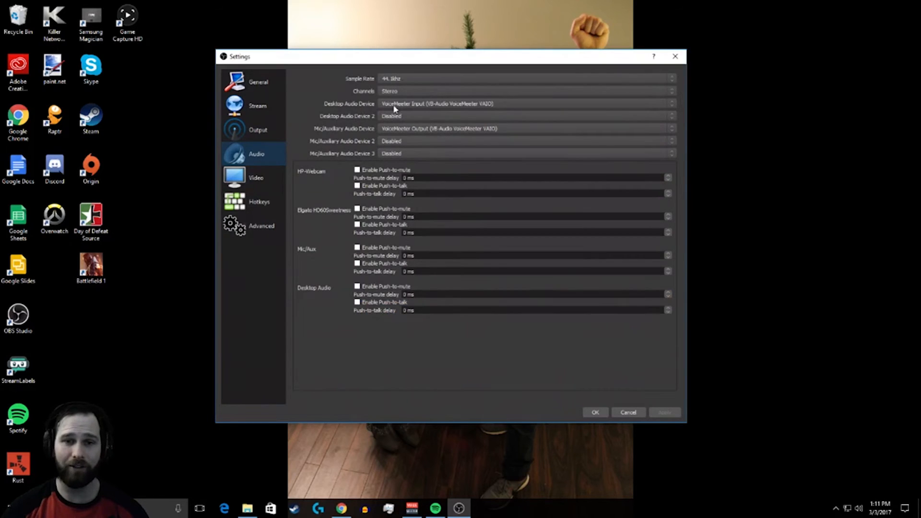
{"action": "mouse_move", "coordinate": [341, 133]}
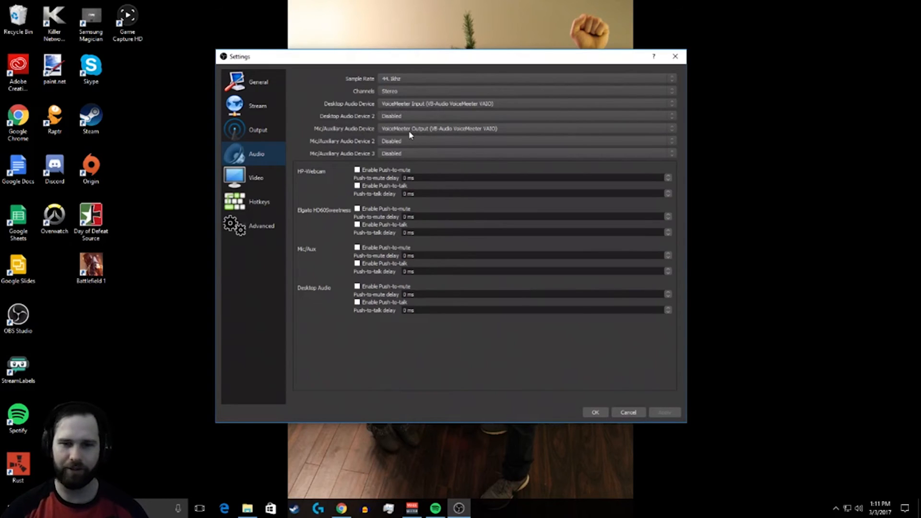
{"action": "left_click", "coordinate": [255, 177]}
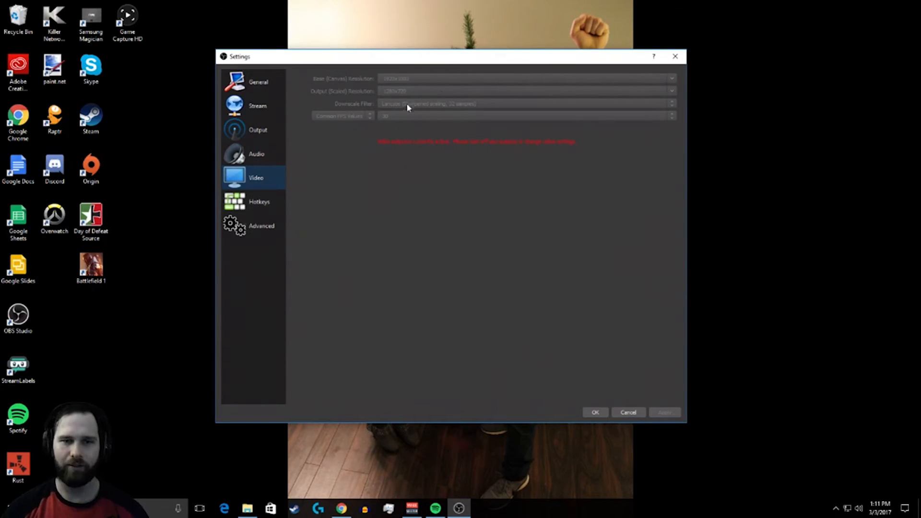
{"action": "mouse_move", "coordinate": [392, 122]}
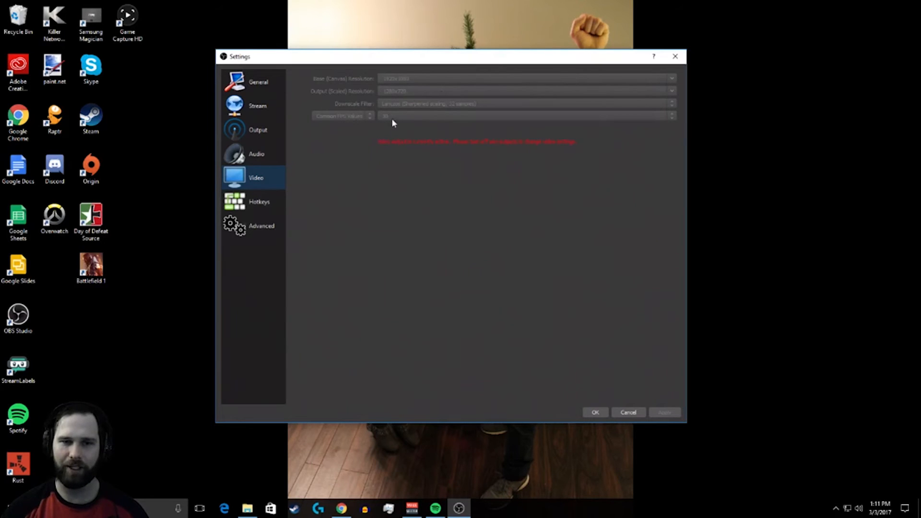
{"action": "left_click", "coordinate": [259, 201]}
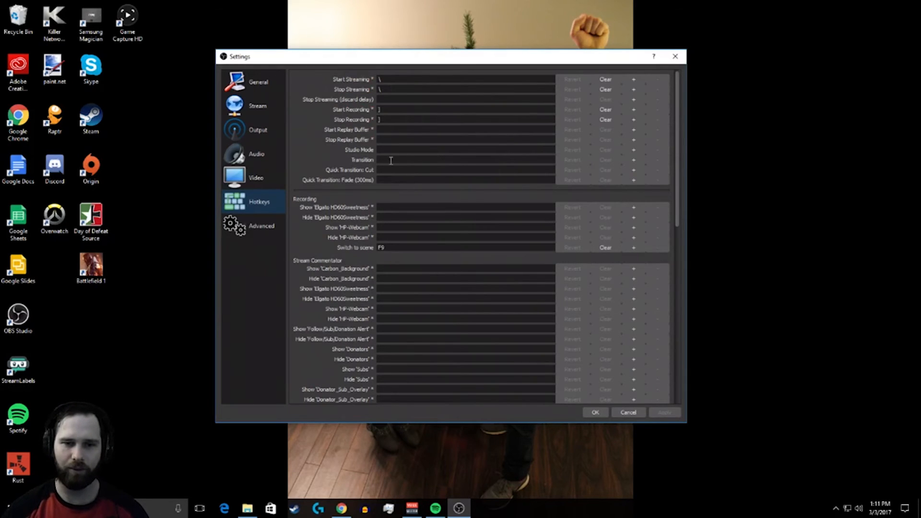
{"action": "left_click", "coordinate": [261, 225]}
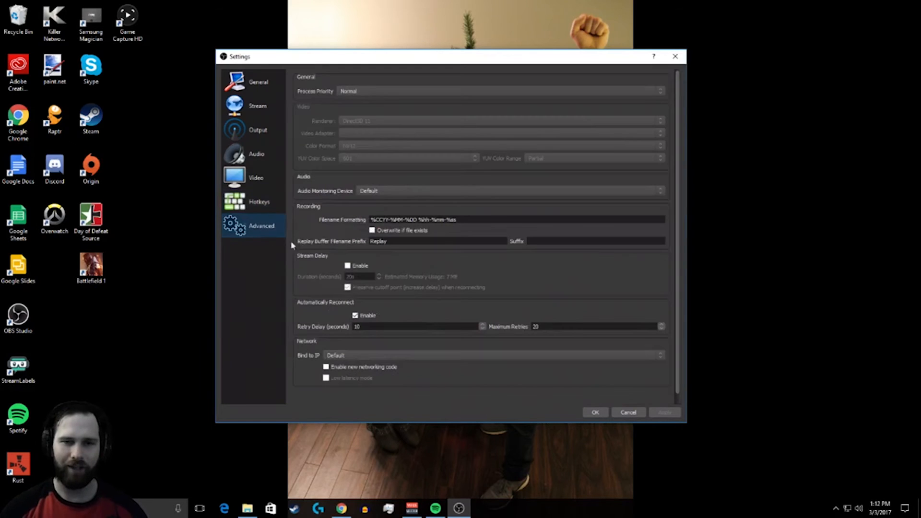
{"action": "left_click", "coordinate": [258, 82]}
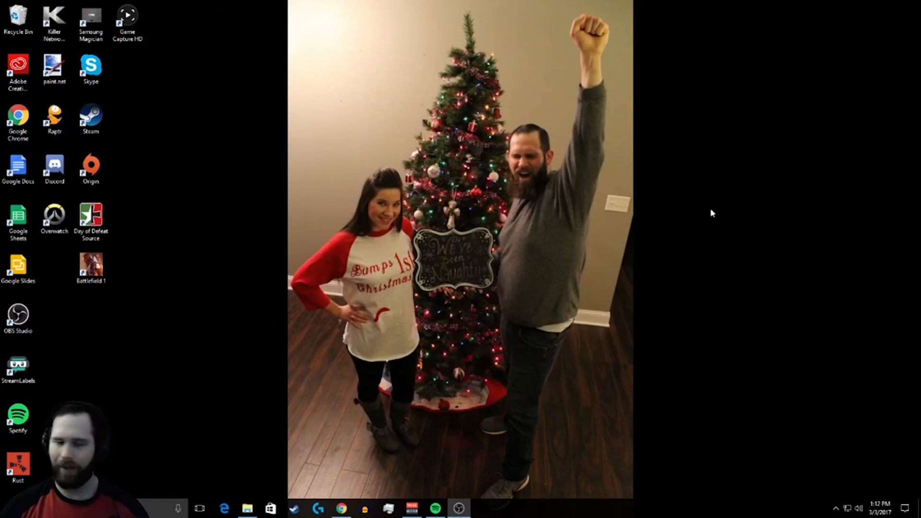
{"action": "mouse_move", "coordinate": [708, 215]}
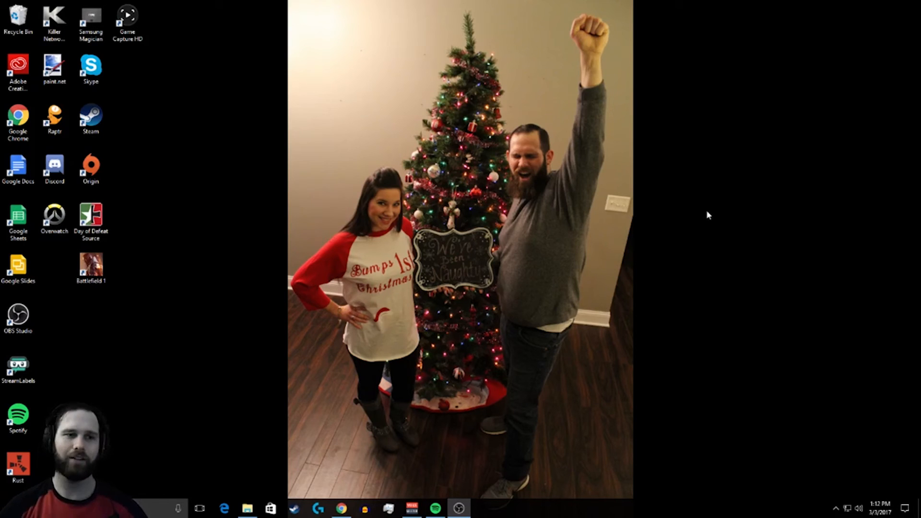
{"action": "mouse_move", "coordinate": [383, 425]}
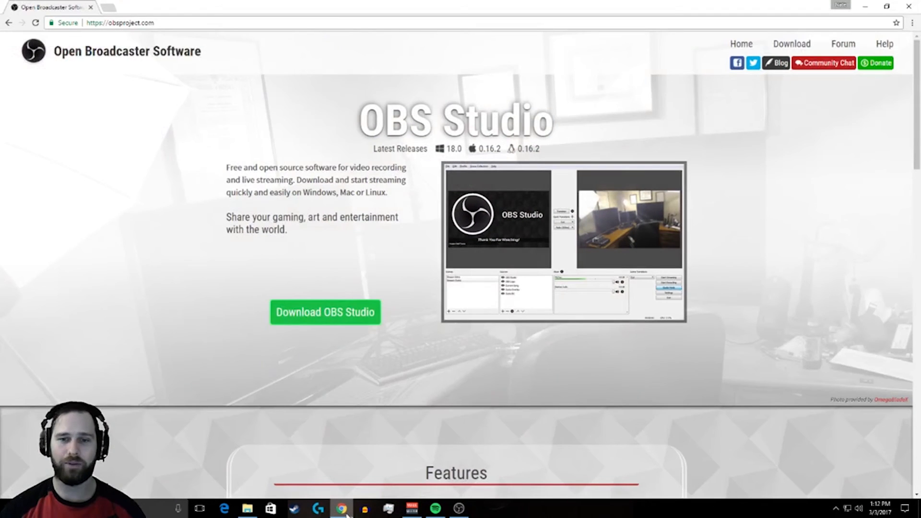
{"action": "mouse_move", "coordinate": [141, 207]}
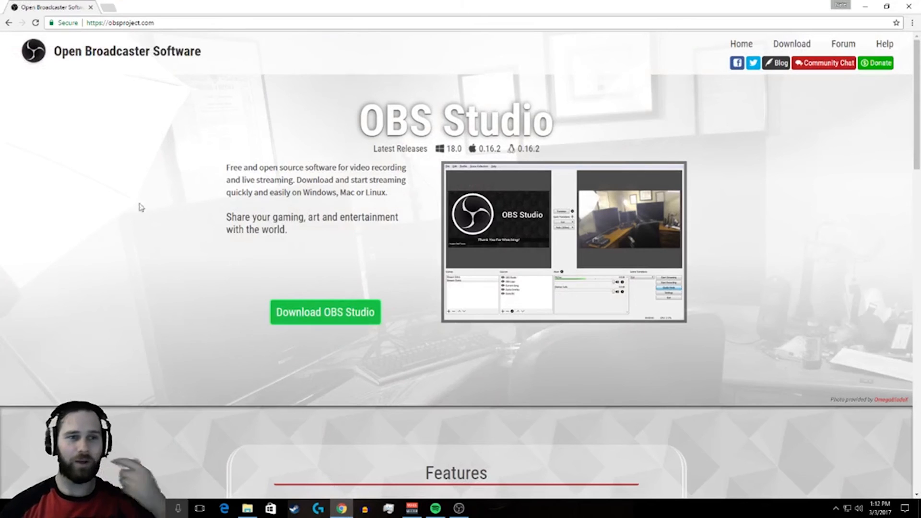
{"action": "mouse_move", "coordinate": [242, 137]}
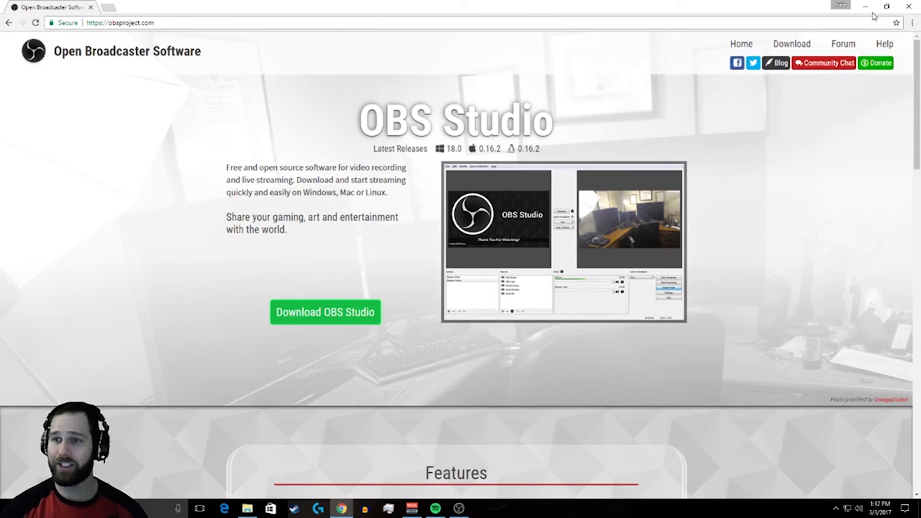
{"action": "mouse_move", "coordinate": [864, 7]}
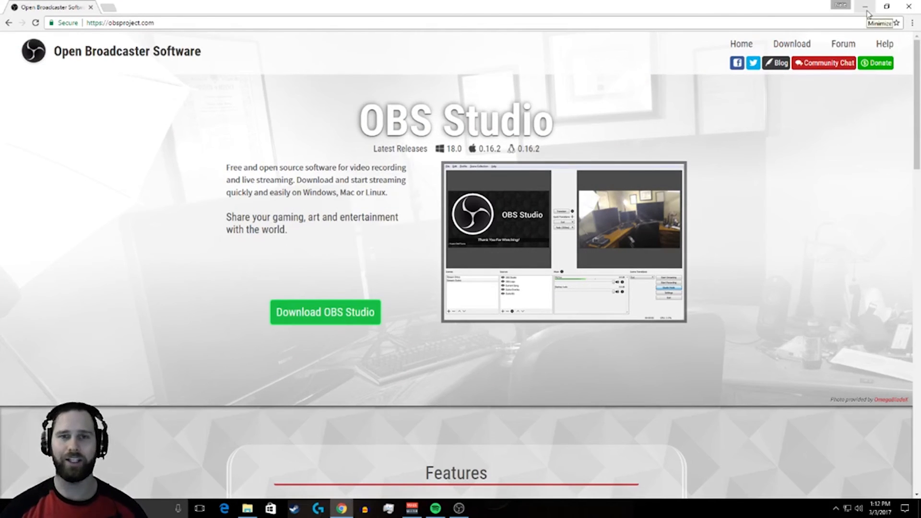